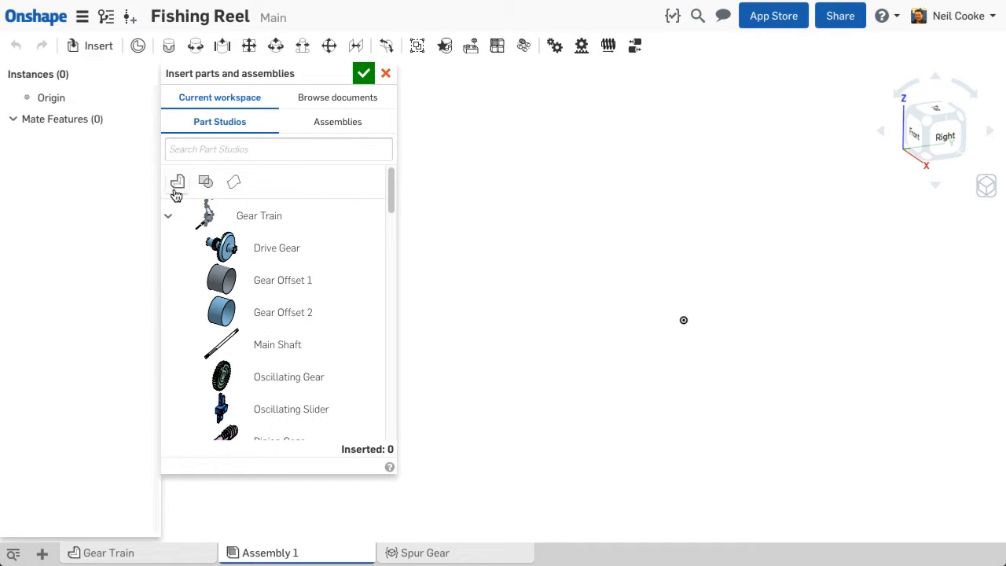
{"action": "mouse_move", "coordinate": [205, 182]}
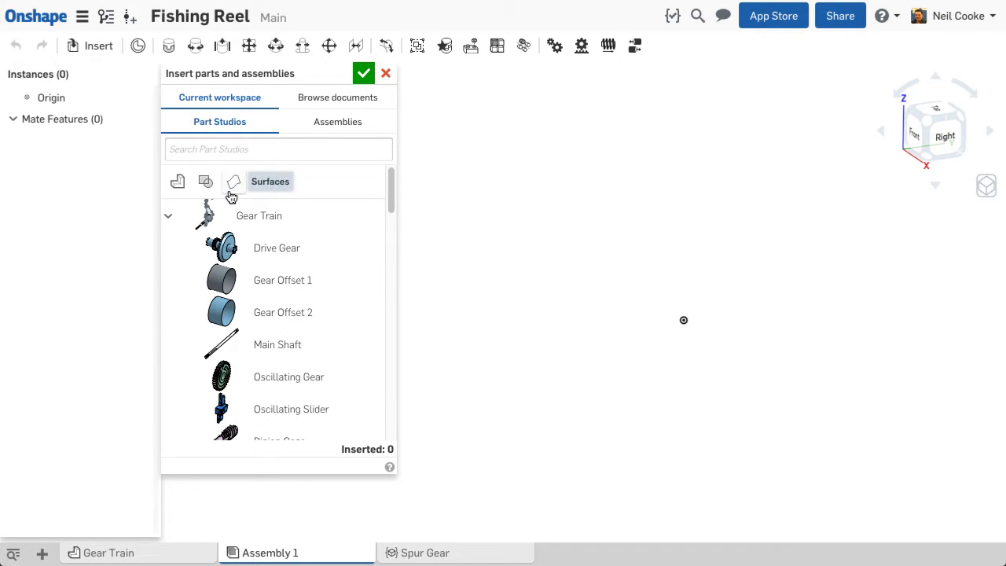
Insert the Gear Offset 1 and 2 surfaces and the Case Profile sketch into Assembly 1.
{"action": "left_click", "coordinate": [234, 181]}
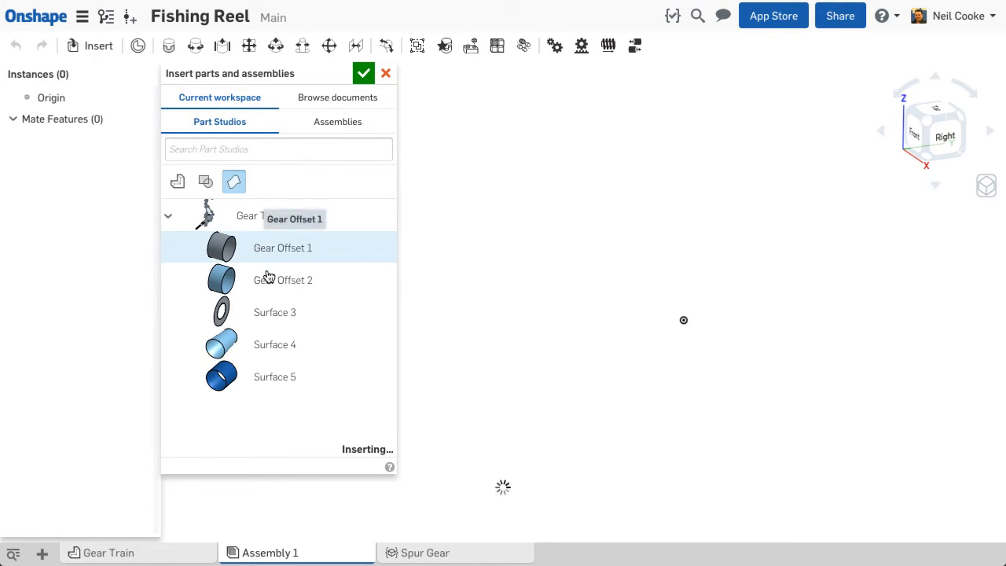
{"action": "left_click", "coordinate": [283, 280]}
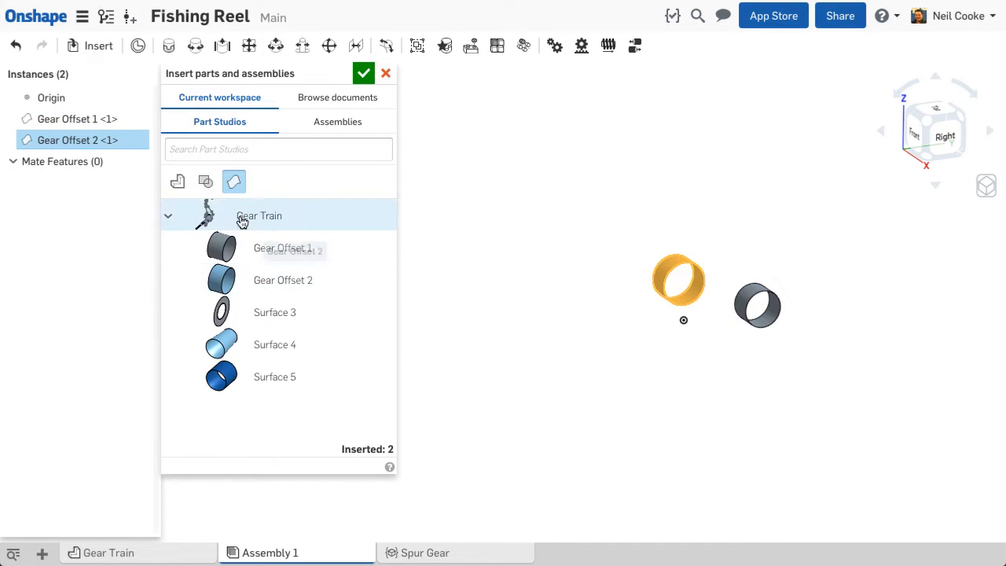
{"action": "left_click", "coordinate": [206, 182]}
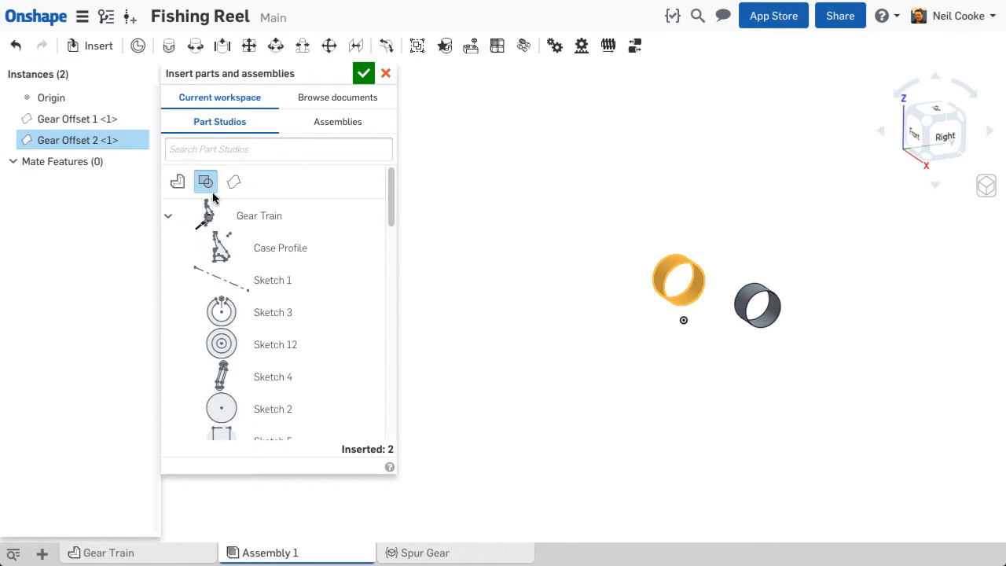
{"action": "left_click", "coordinate": [280, 248]}
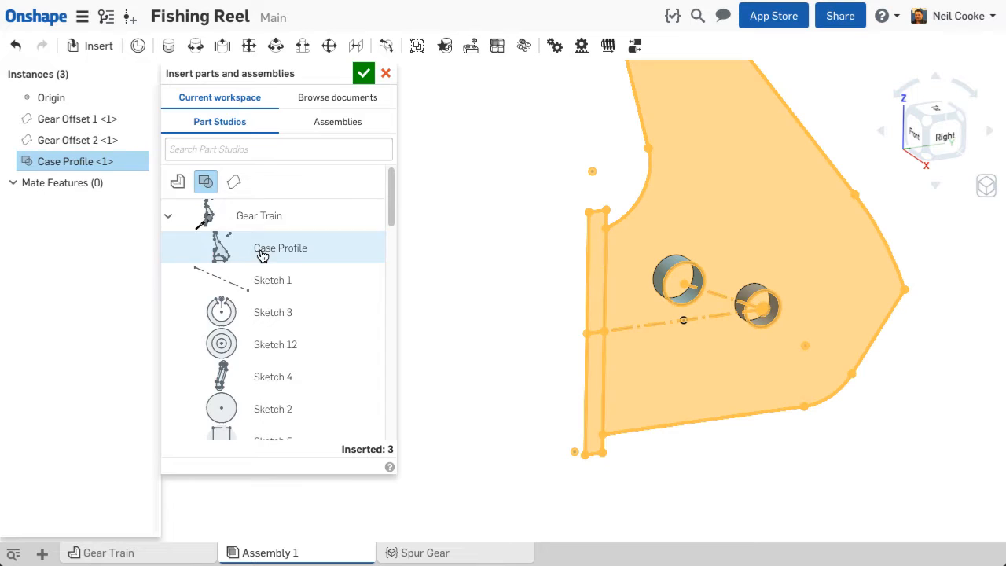
{"action": "left_click", "coordinate": [363, 73]}
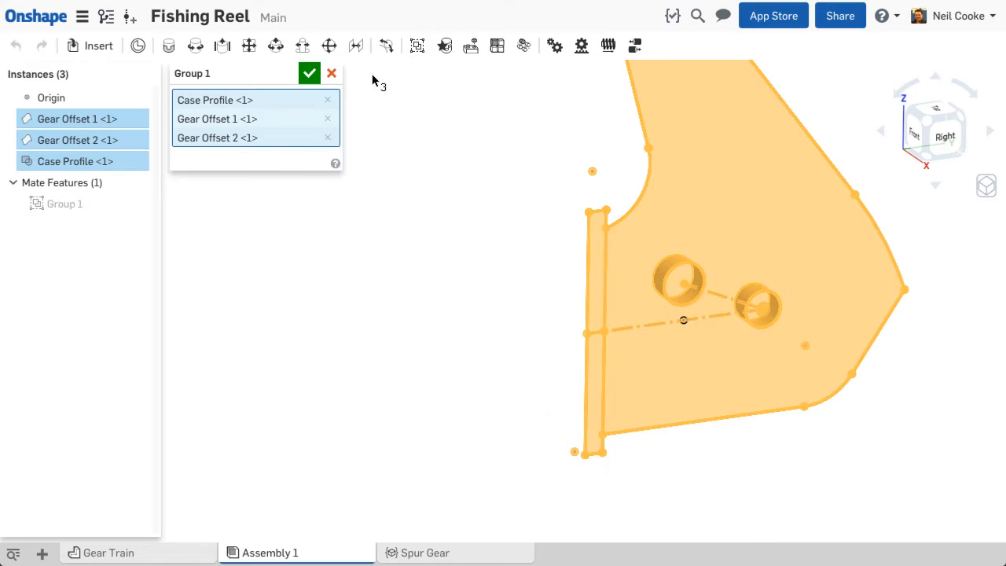
Confirm Group 1 locking Case Profile, Gear Offset 1 and Gear Offset 2 together.
{"action": "right_click", "coordinate": [676, 283]}
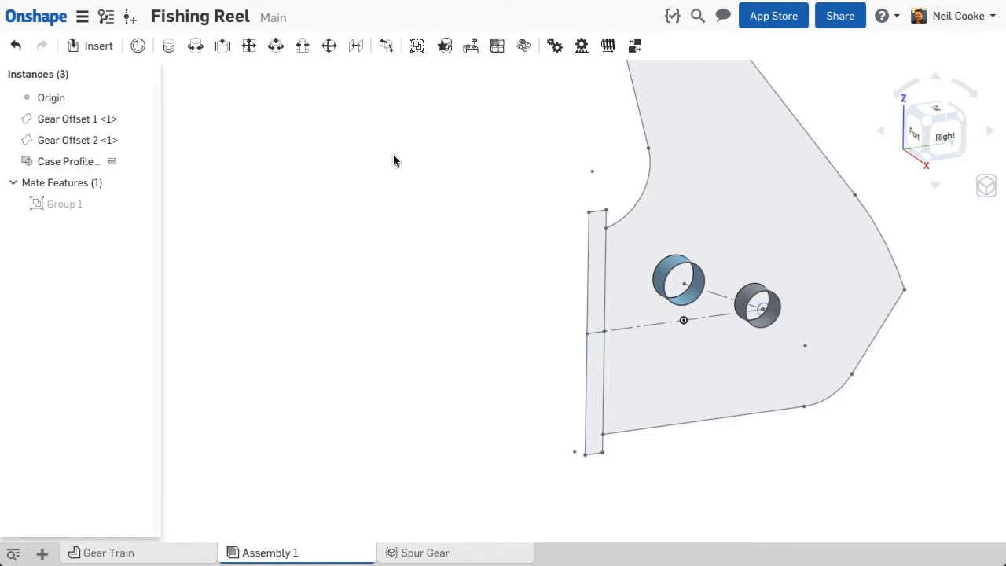
Insert the Drive Gear and Oscillating Gear parts into Assembly 1.
{"action": "left_click", "coordinate": [97, 45]}
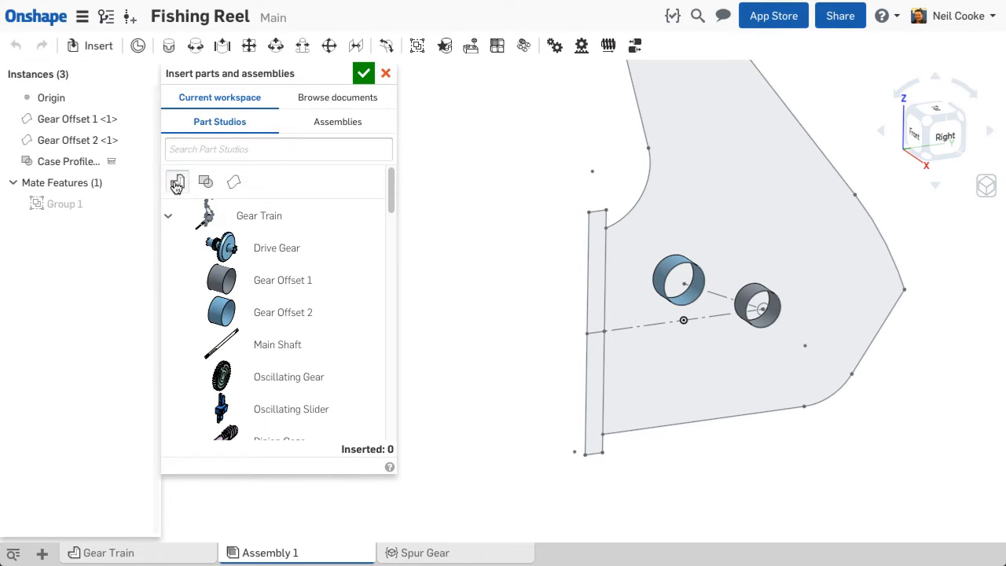
{"action": "left_click", "coordinate": [277, 248]}
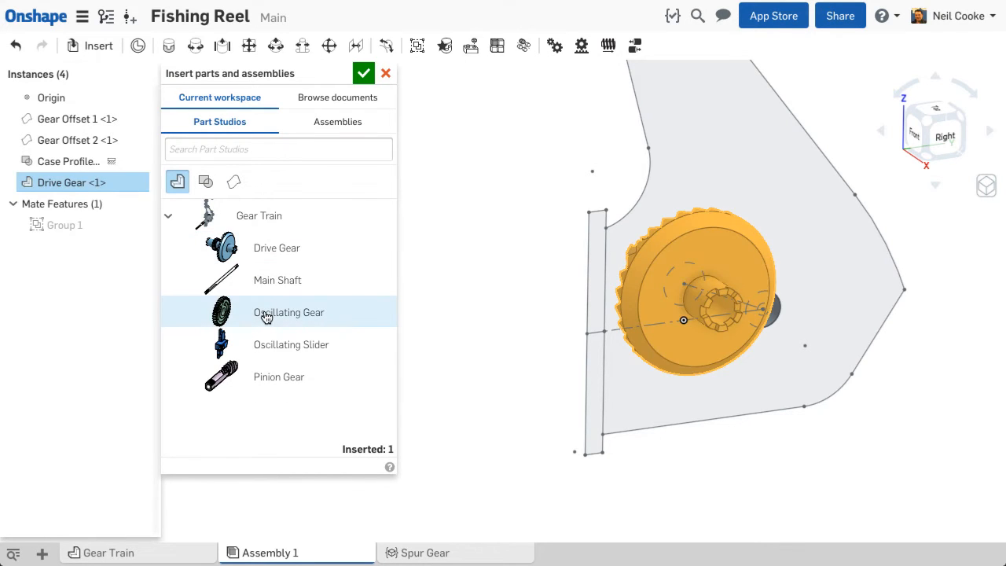
{"action": "left_click", "coordinate": [289, 312]}
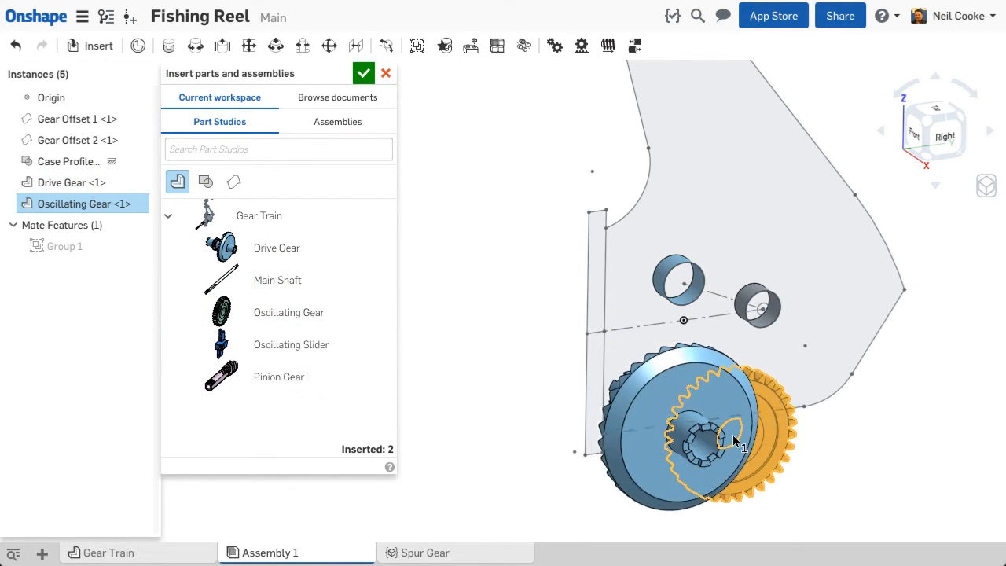
{"action": "left_click", "coordinate": [363, 74]}
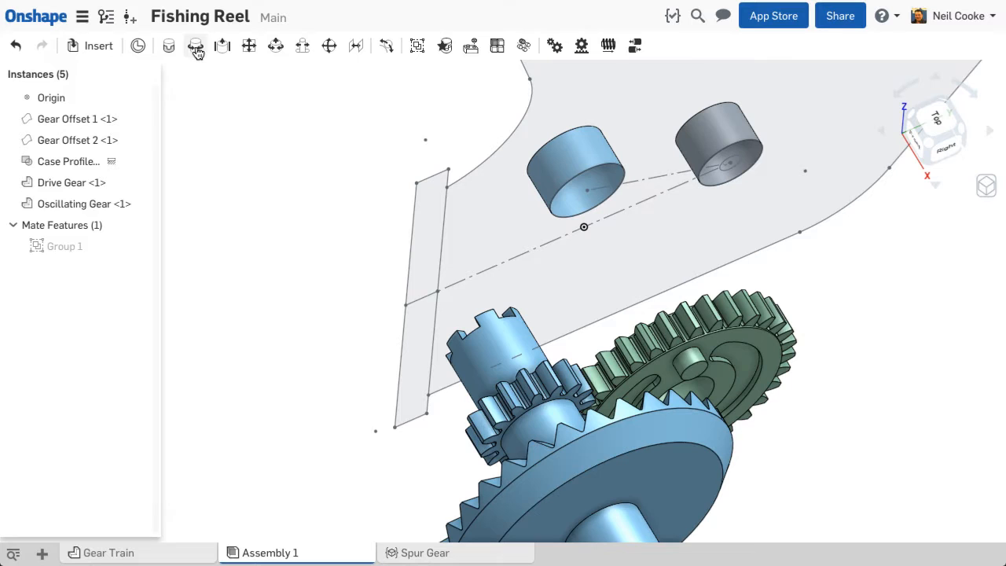
Add Revolute 1 and Revolute 2 mates for the gears on the Gear Offset surfaces.
{"action": "left_click", "coordinate": [195, 45]}
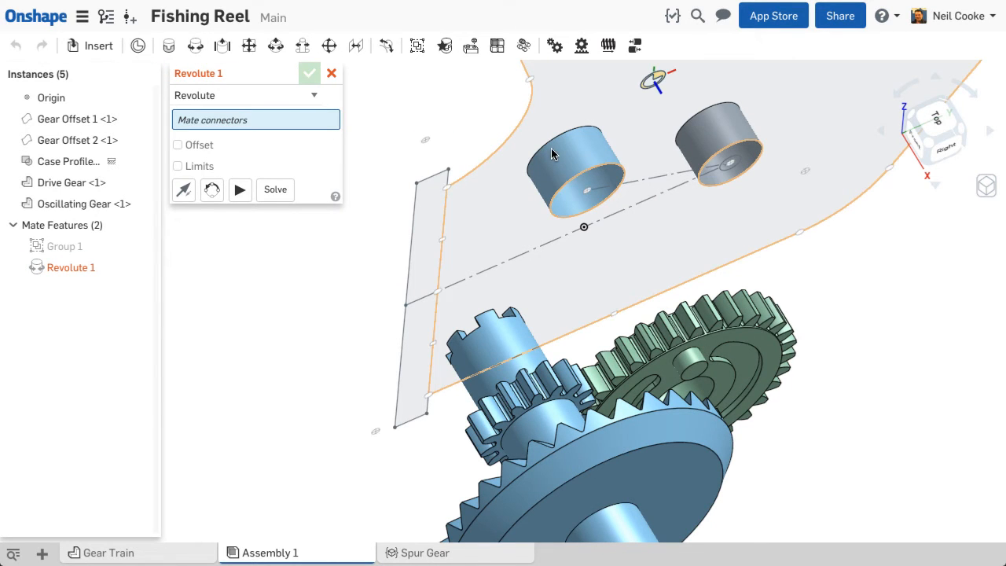
{"action": "left_click", "coordinate": [542, 408]}
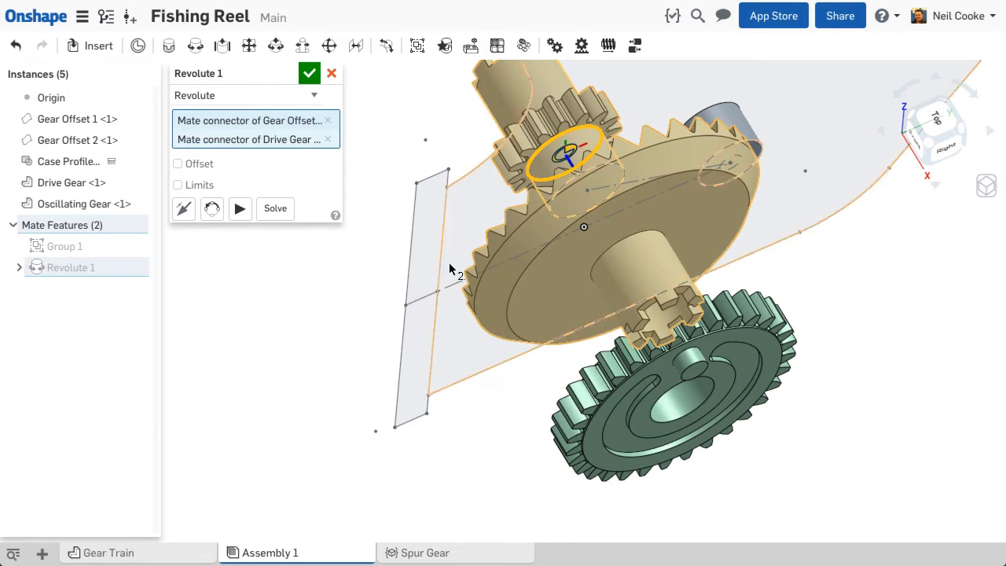
{"action": "left_click", "coordinate": [309, 72]}
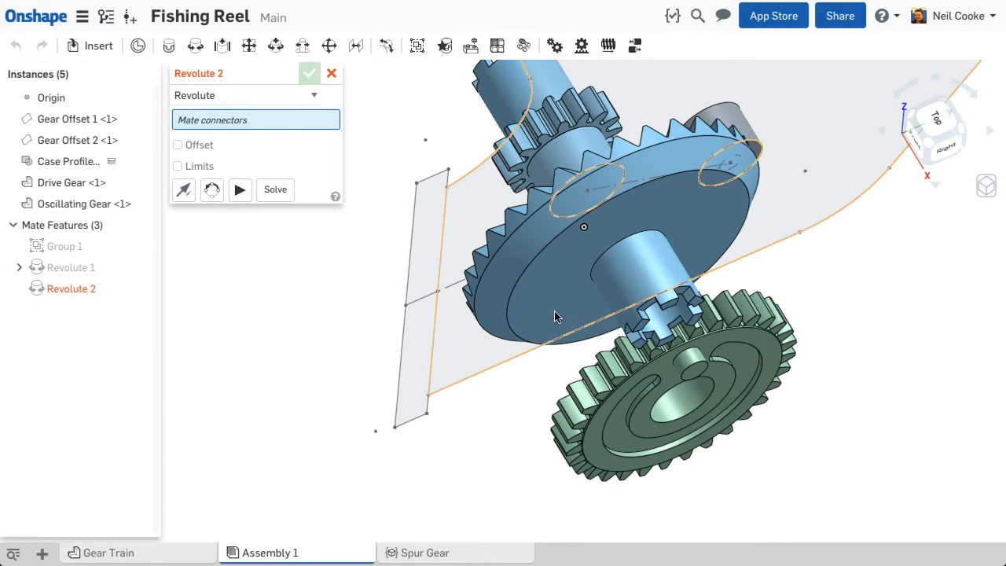
{"action": "left_click", "coordinate": [682, 402]}
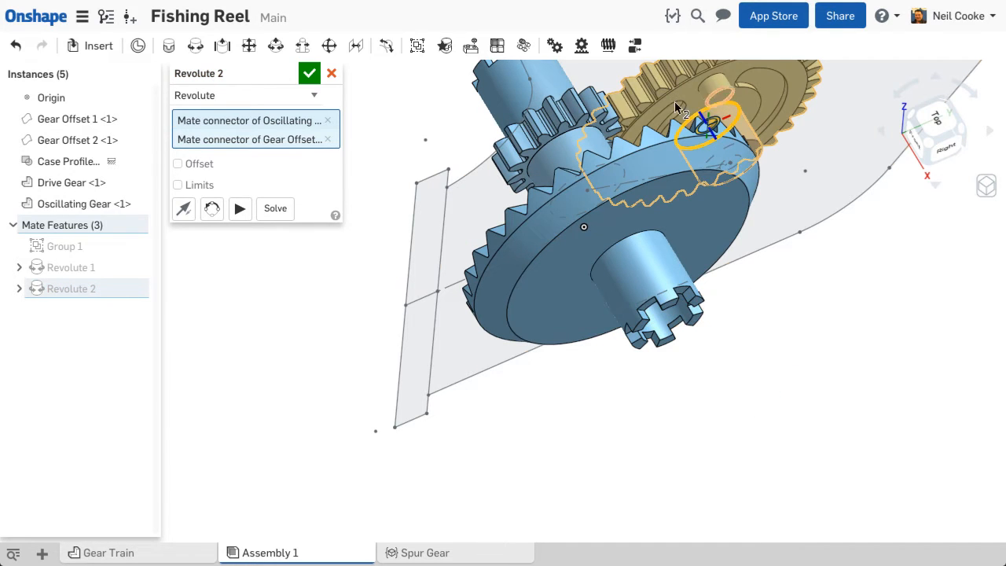
{"action": "left_click", "coordinate": [309, 72]}
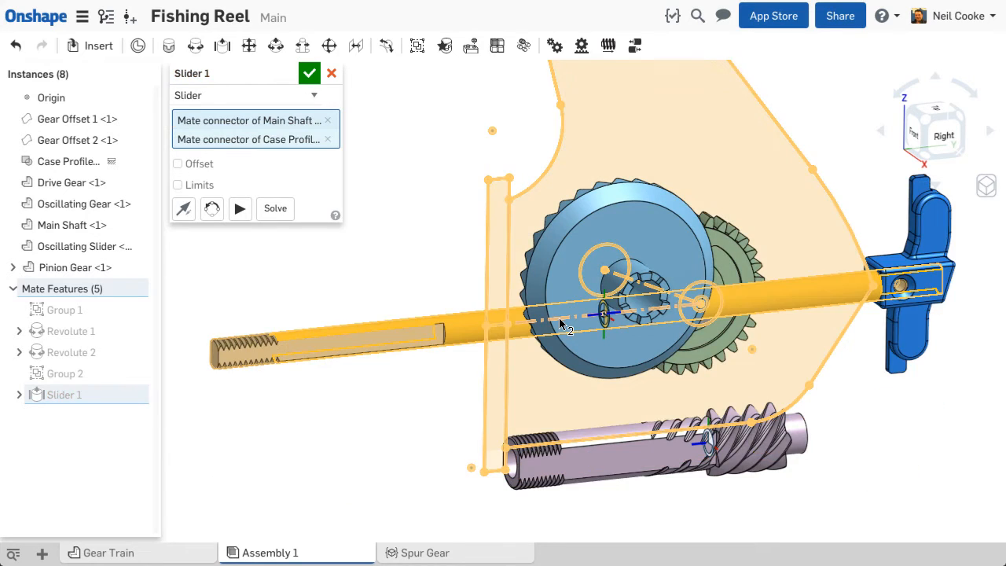
Accept the Slider 1 mate and begin a new mate connector.
{"action": "left_click", "coordinate": [308, 73]}
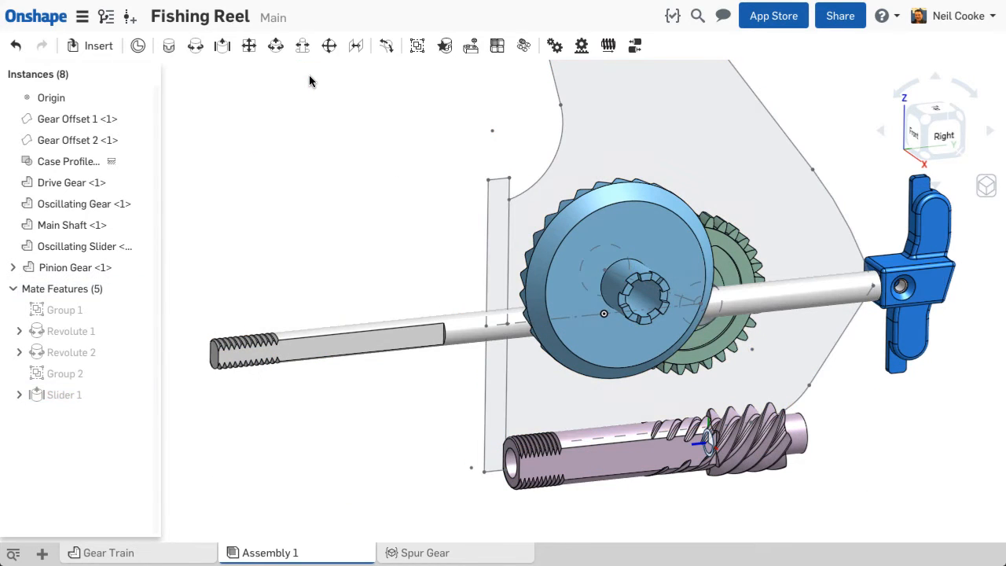
{"action": "left_click", "coordinate": [139, 46]}
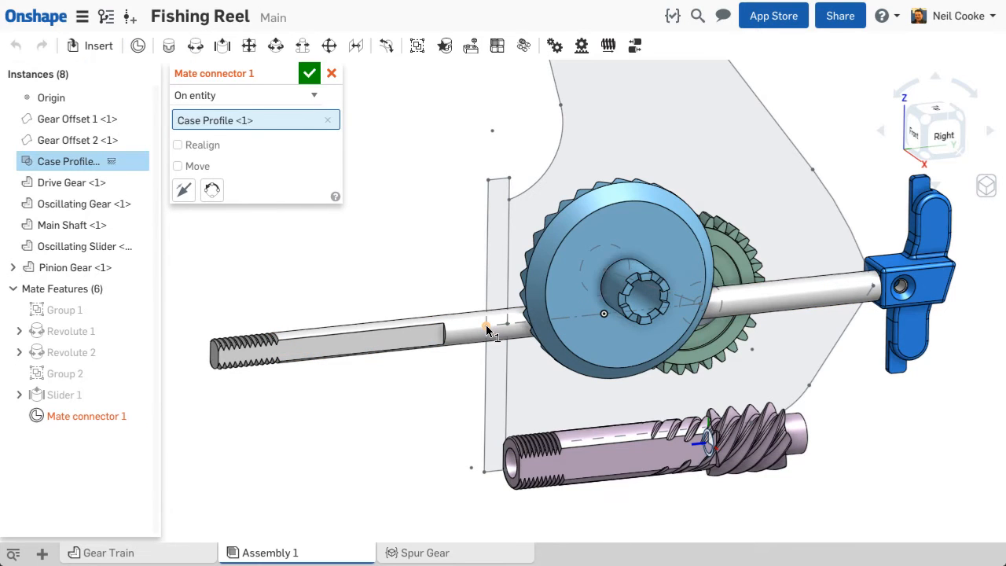
Place Mate connector 1 at the Case Profile point on the shaft, realigned along the edge.
{"action": "left_click", "coordinate": [487, 326]}
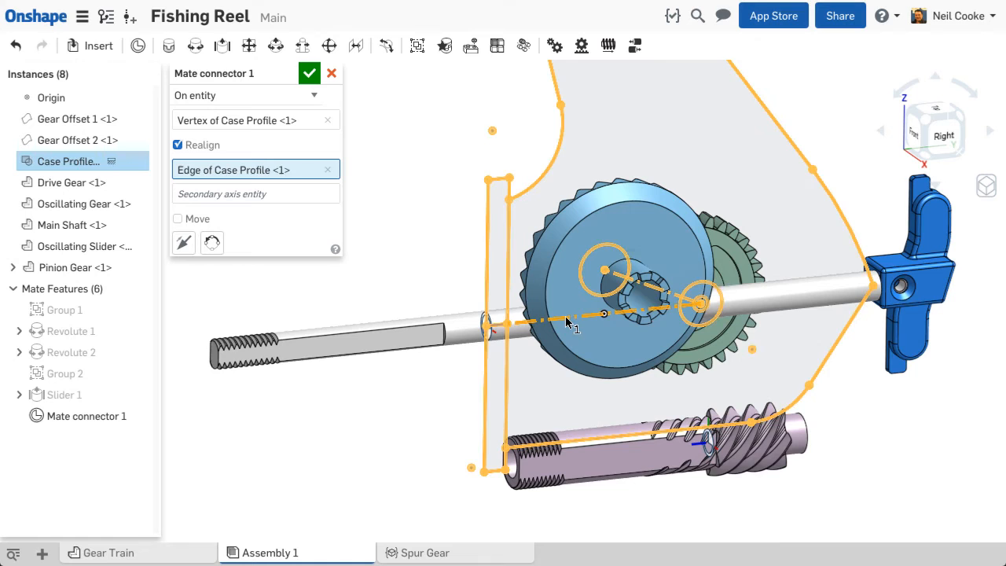
{"action": "left_click", "coordinate": [308, 72]}
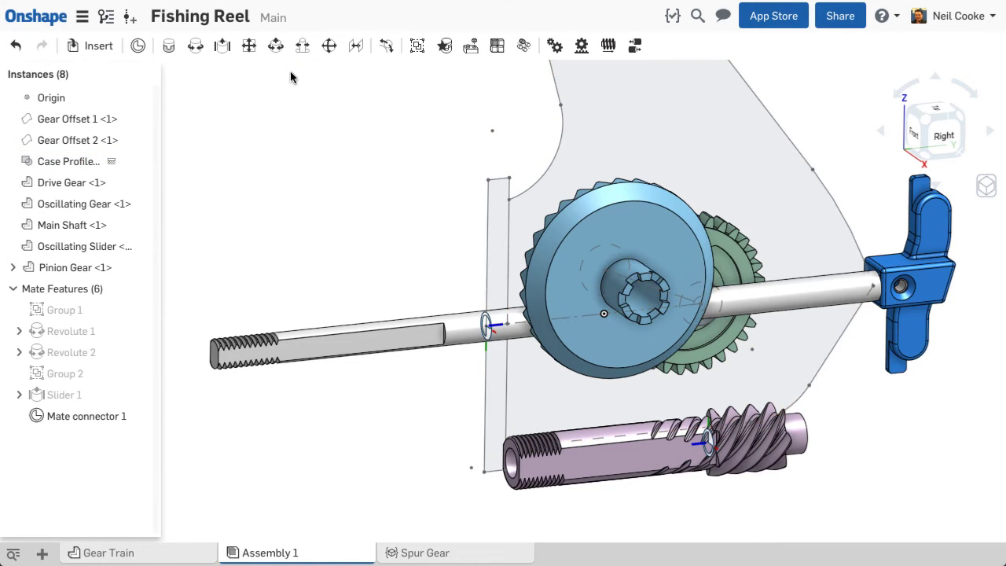
Add Revolute 3 joining the Case Profile's mate connector to the Pinion Gear's connector.
{"action": "left_click", "coordinate": [487, 322]}
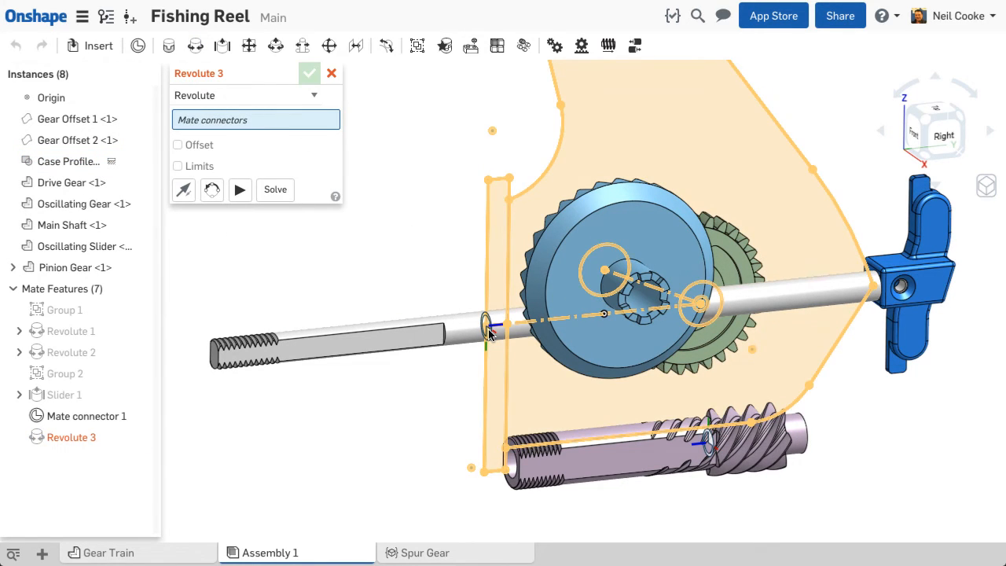
{"action": "left_click", "coordinate": [712, 440]}
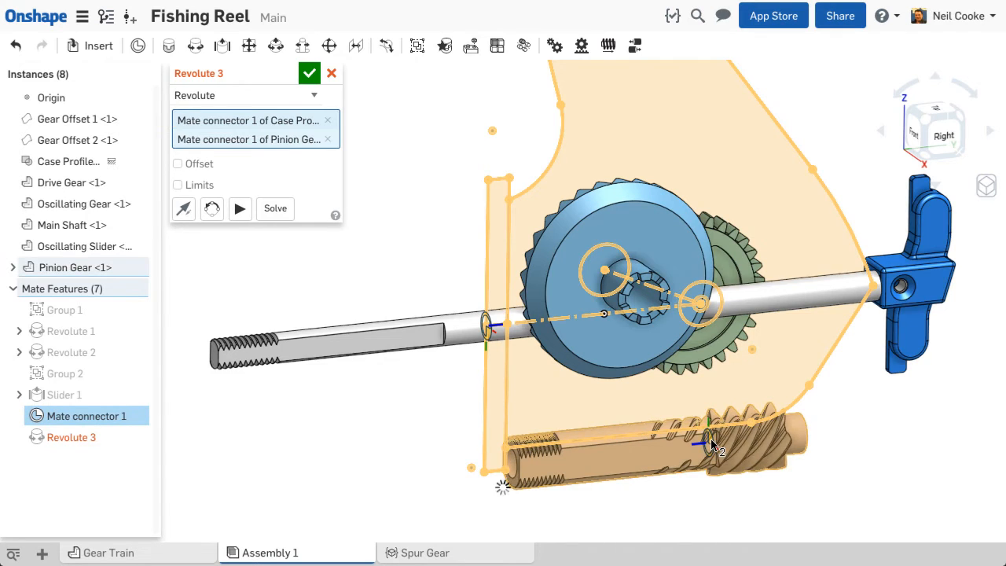
{"action": "left_click", "coordinate": [309, 73]}
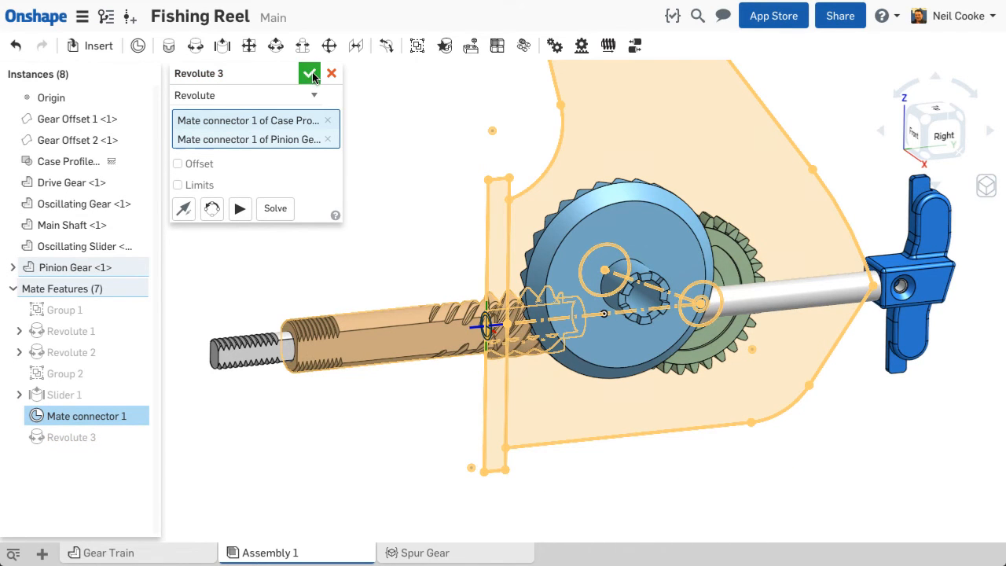
{"action": "left_click", "coordinate": [309, 73]}
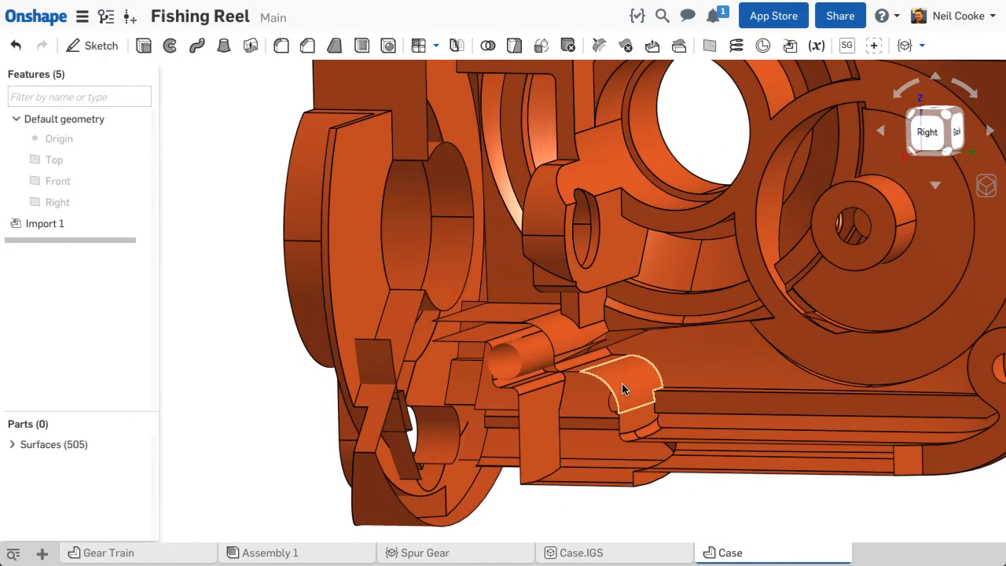
Browse the imported surfaces in the Case Part Studio, then return to Assembly 1.
{"action": "left_click", "coordinate": [12, 445]}
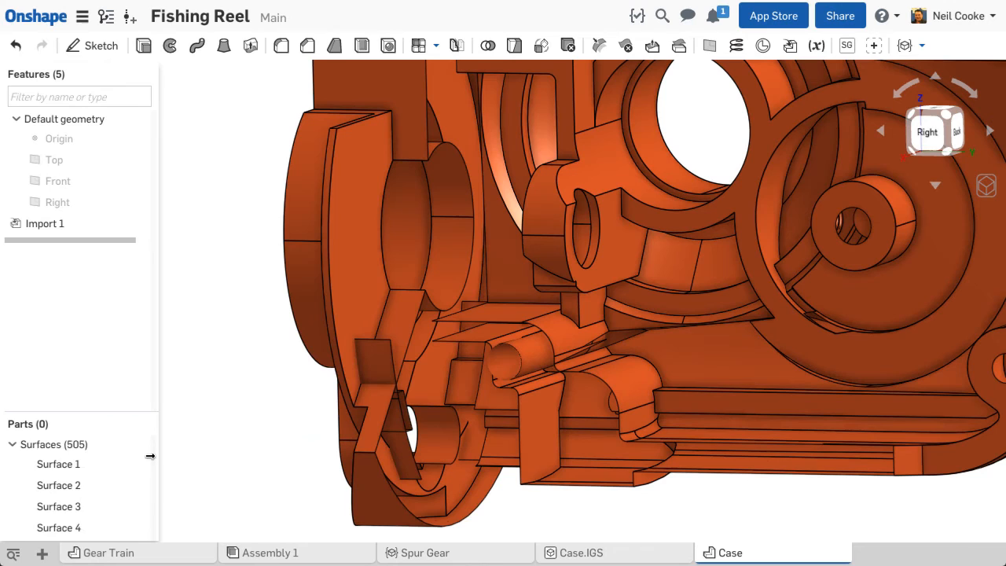
{"action": "scroll", "scroll_direction": "down", "scroll_amount": 3}
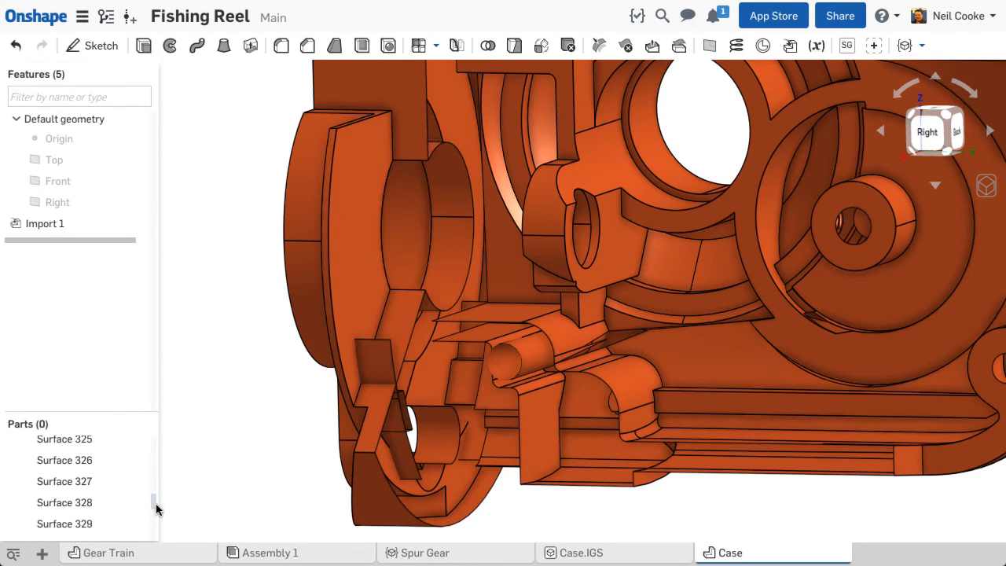
{"action": "left_click", "coordinate": [270, 553]}
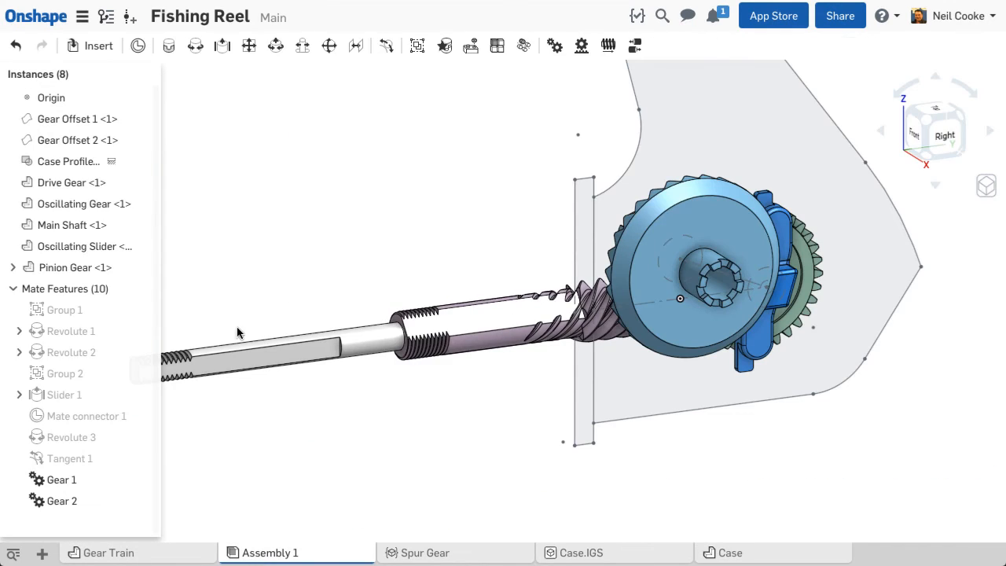
Insert the entire Case Part Studio's surfaces into Assembly 1.
{"action": "left_click", "coordinate": [99, 44]}
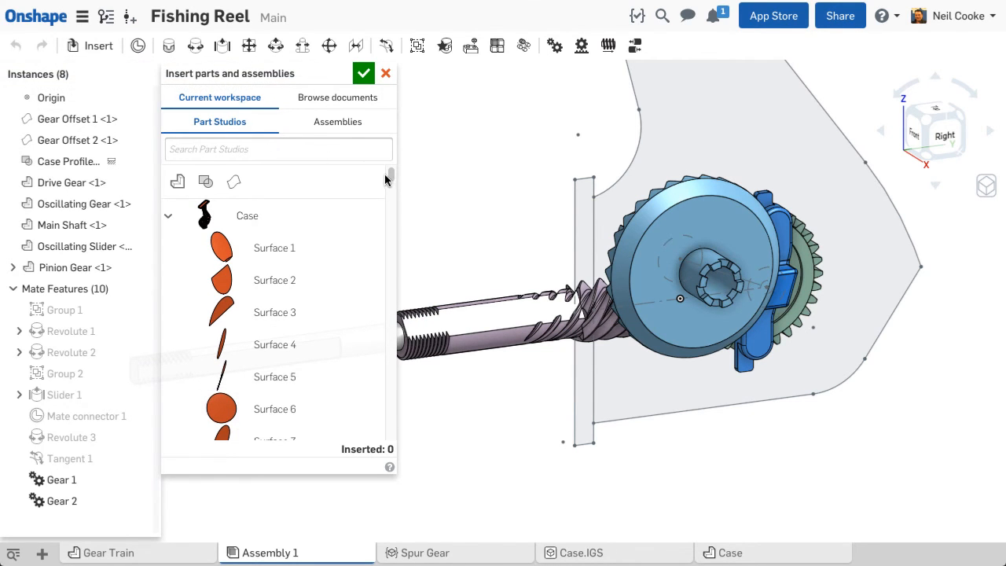
{"action": "scroll", "scroll_direction": "down", "scroll_amount": 3}
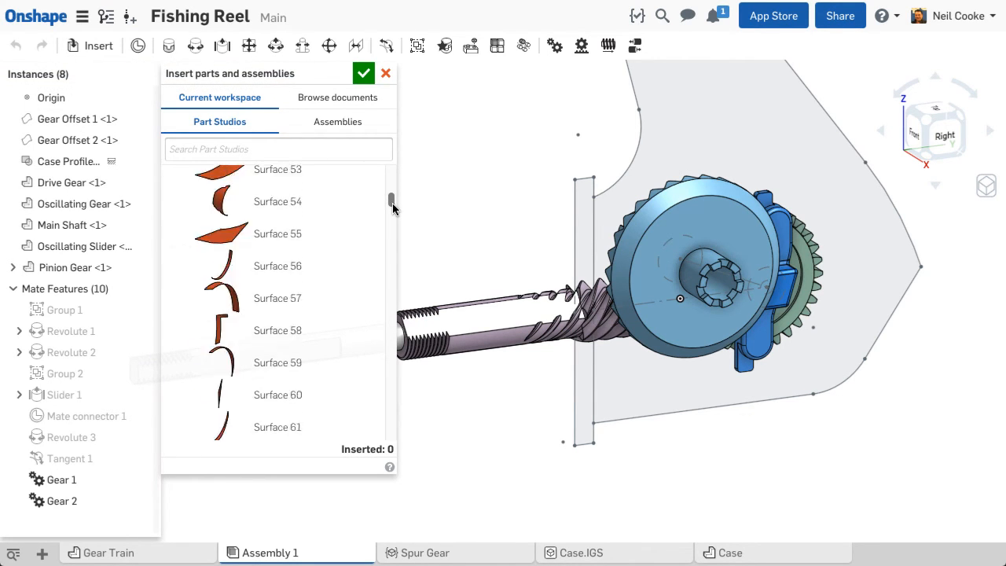
{"action": "scroll", "scroll_direction": "up", "scroll_amount": 3}
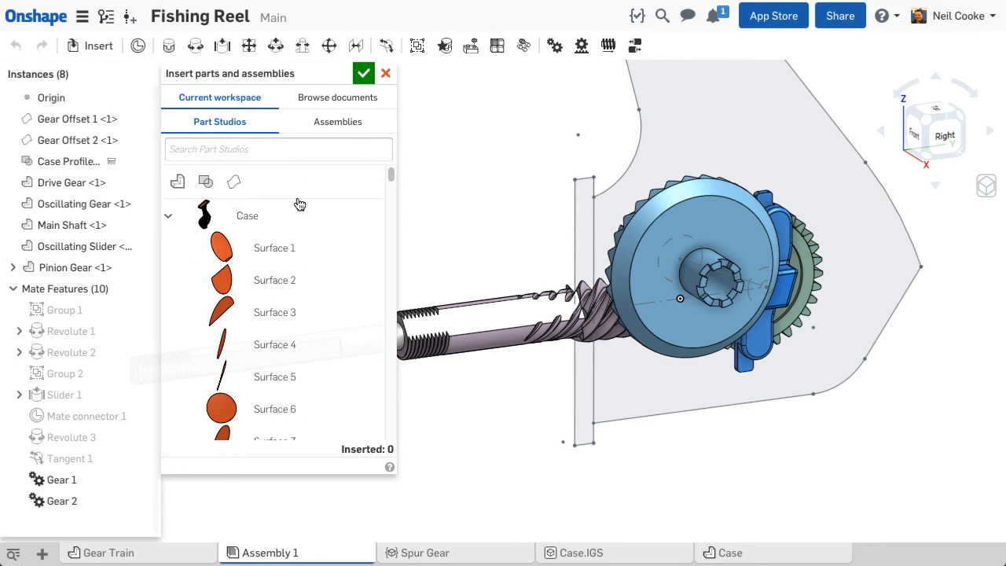
{"action": "left_click", "coordinate": [247, 215]}
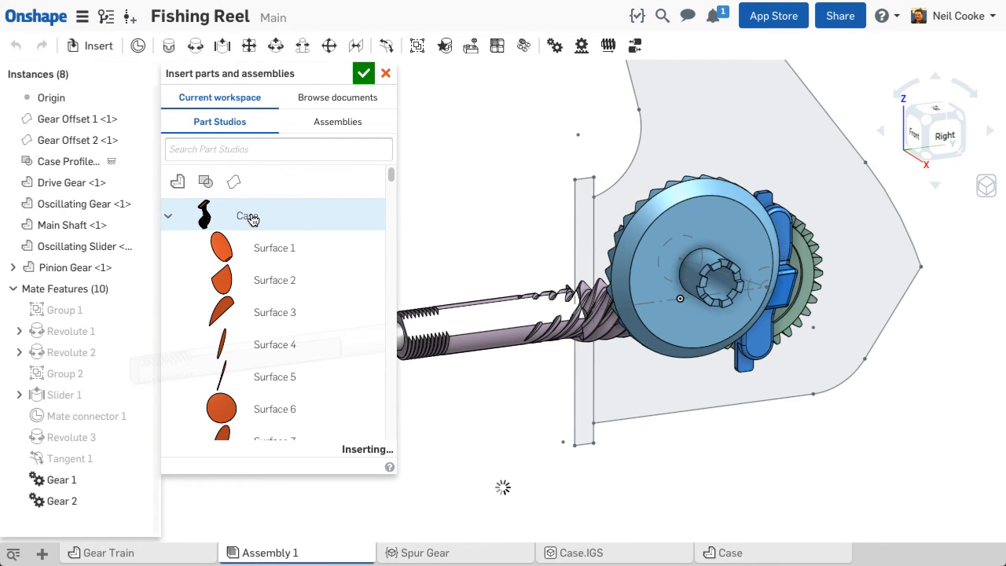
{"action": "left_click", "coordinate": [247, 215]}
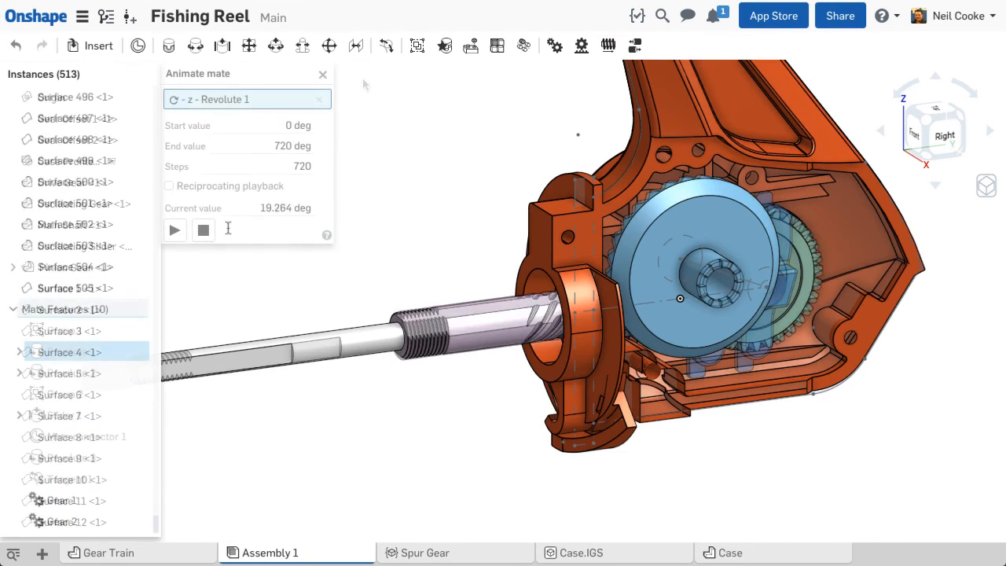
Animate Revolute 1 from 0 to 720 degrees over 720 steps.
{"action": "left_click", "coordinate": [174, 230]}
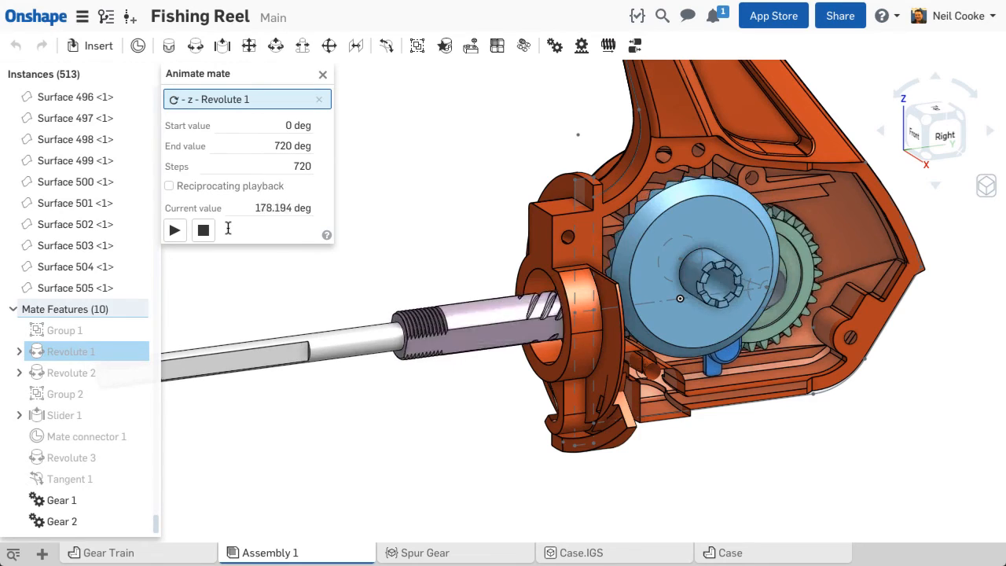